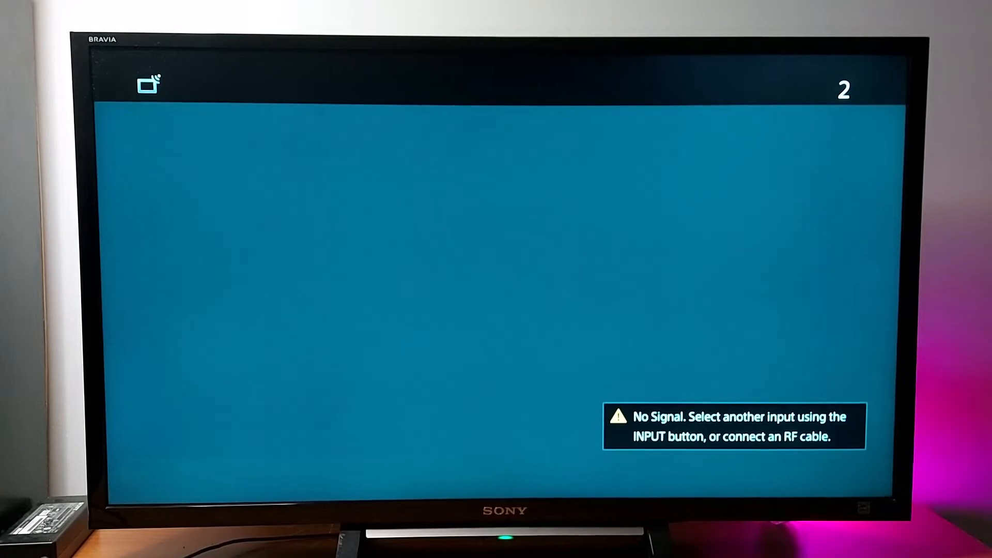
- Reach the Preferences screen from the home menu, landing on the Picture settings list
key("home")
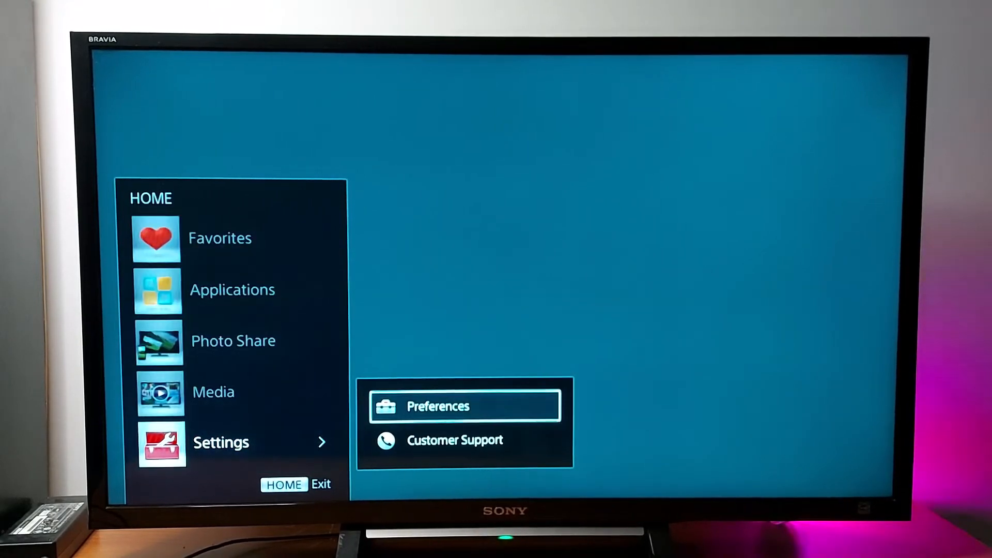
left_click(465, 405)
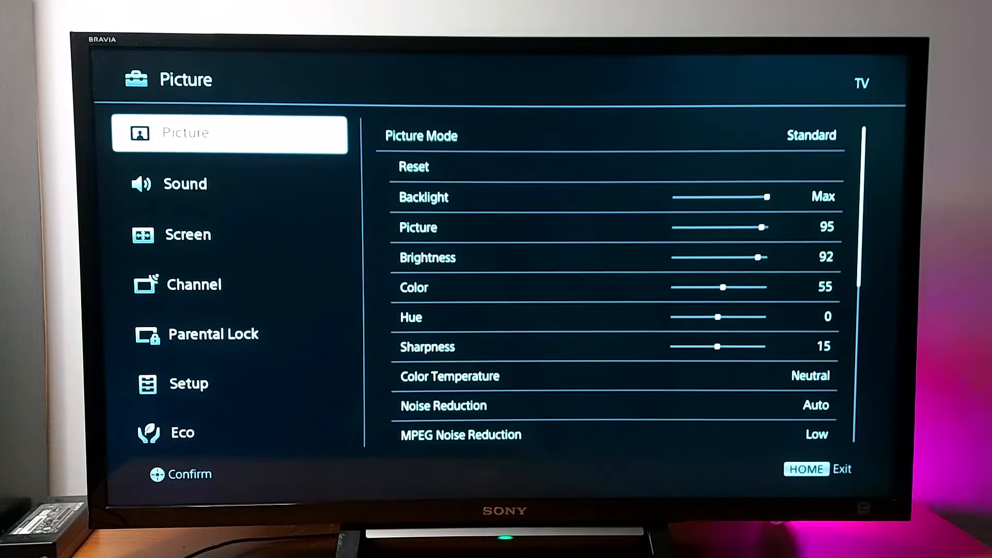